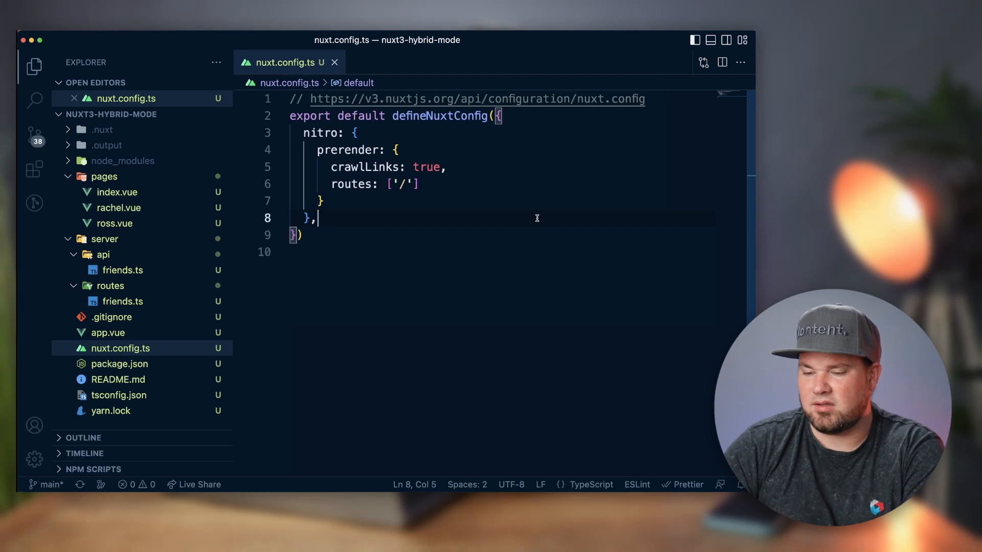
{"action": "mouse_move", "coordinate": [440, 116]}
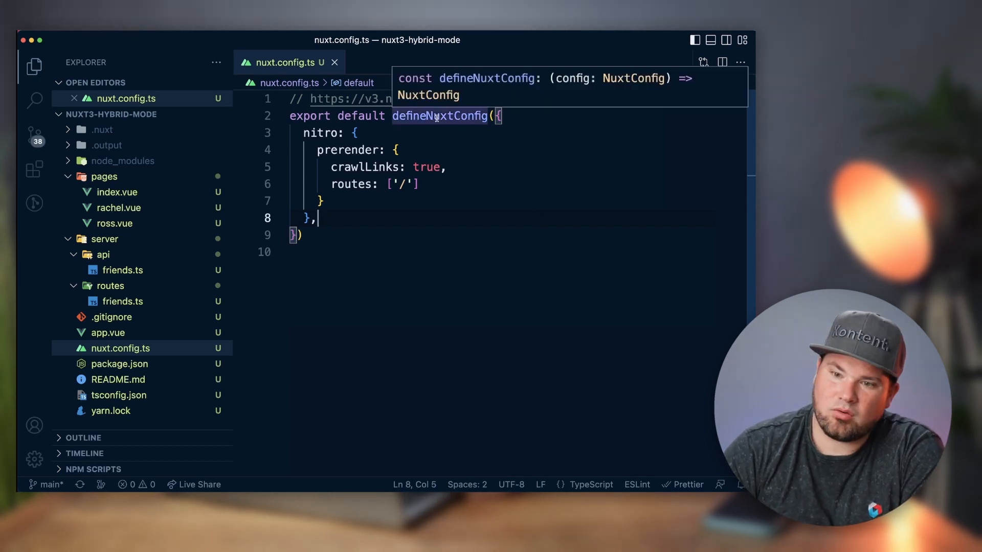
- Highlight the nitro prerender settings in the Nuxt config
{"action": "double_click", "coordinate": [321, 133]}
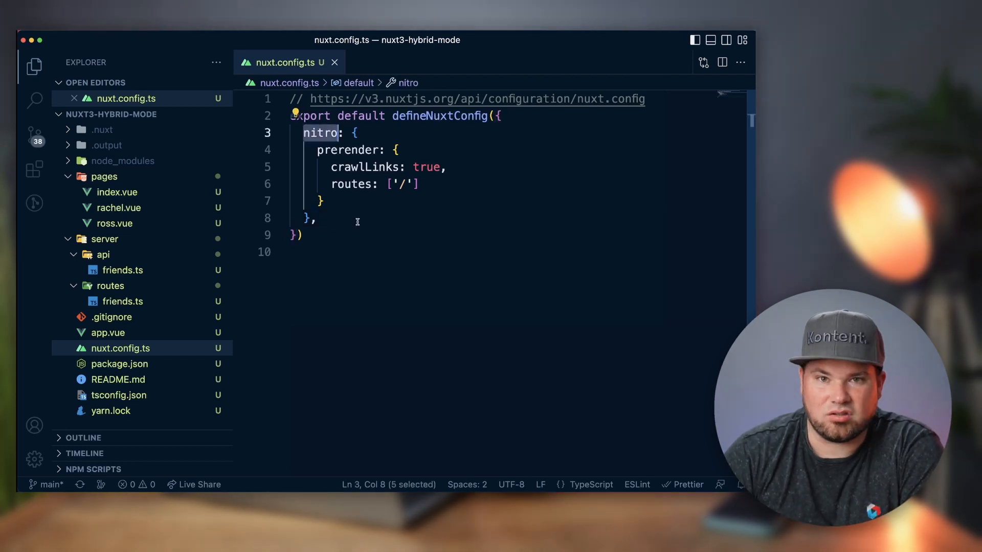
{"action": "left_click", "coordinate": [354, 150]}
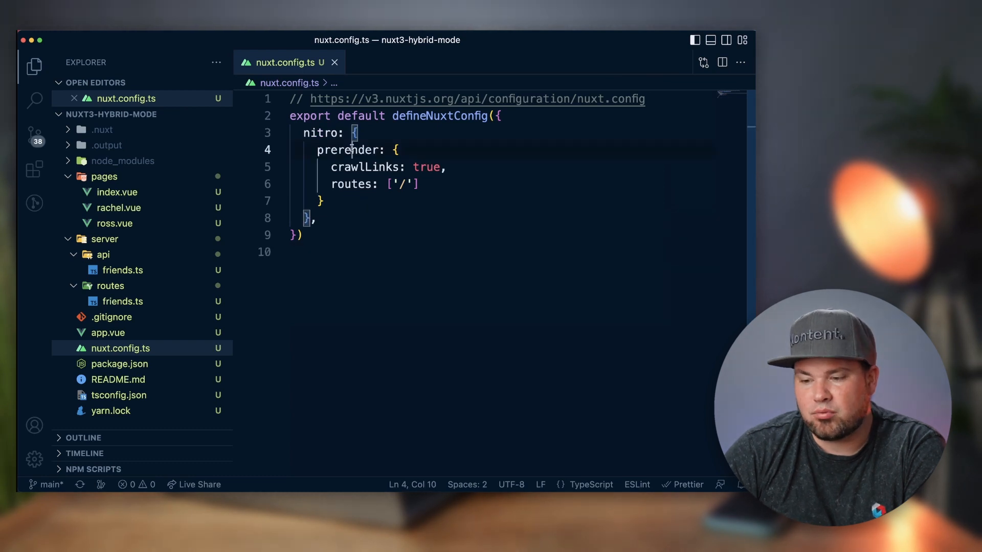
{"action": "double_click", "coordinate": [350, 183]}
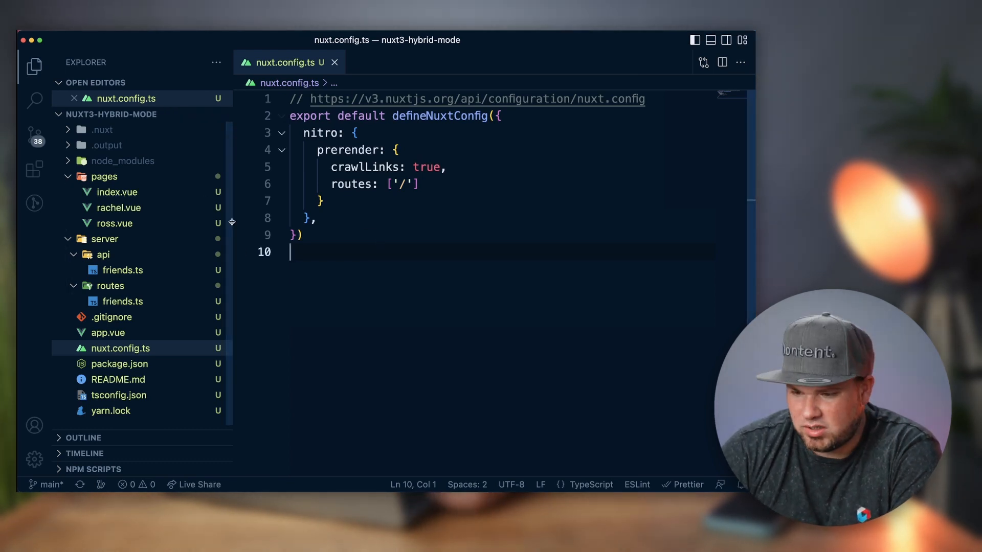
- Open pages/index.vue and point out its link to the ross page
{"action": "left_click", "coordinate": [116, 193]}
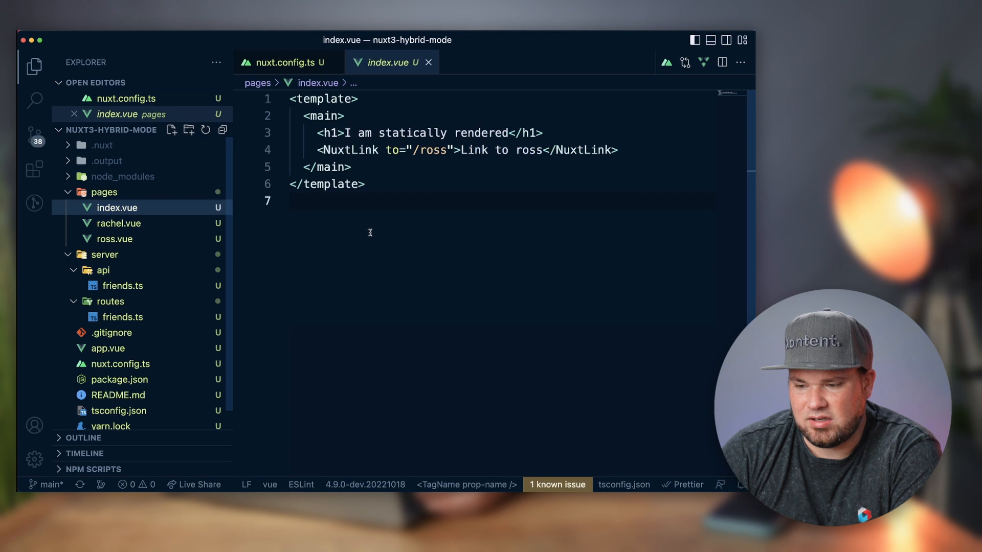
{"action": "left_click", "coordinate": [355, 149]}
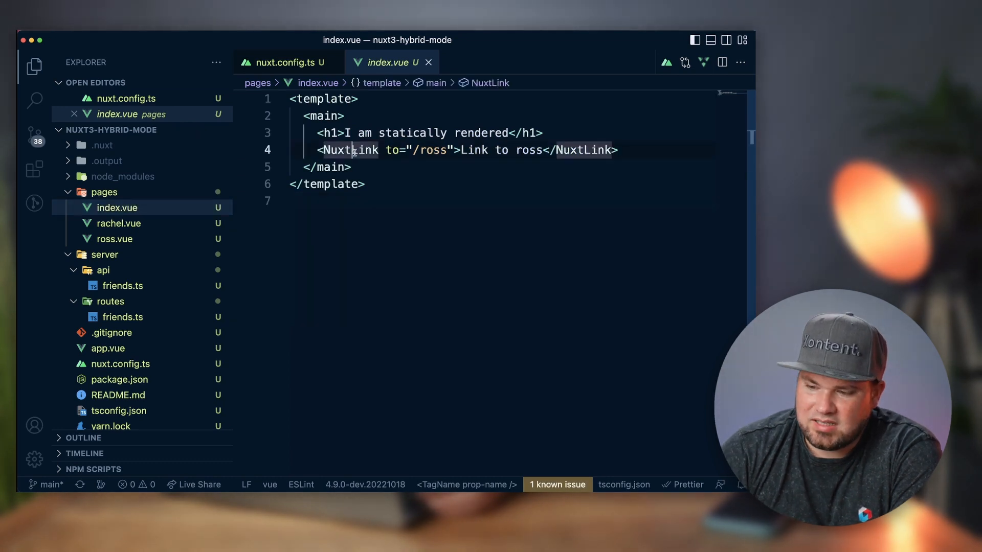
{"action": "left_click", "coordinate": [418, 185]}
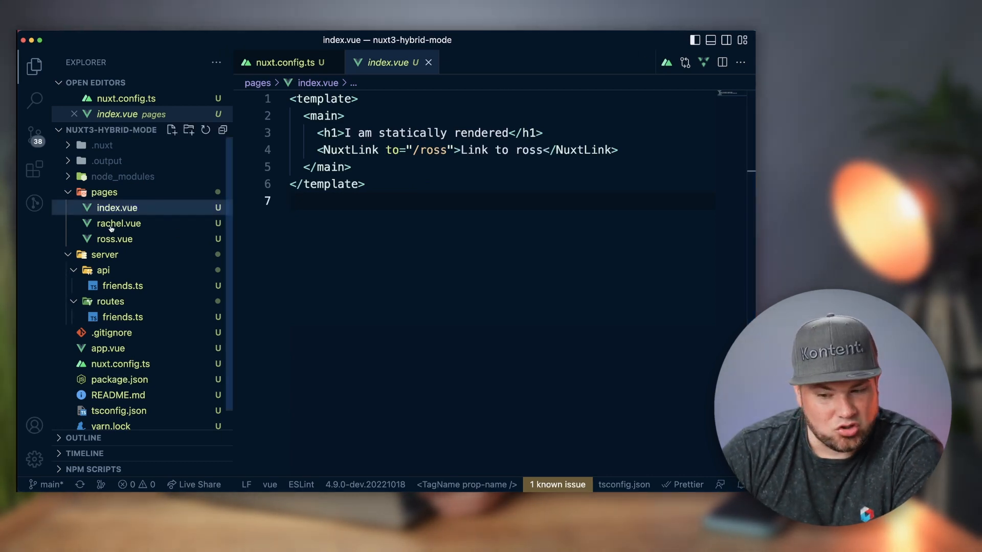
- Open pages/rachel.vue and highlight the friends variable and its /api/friends fetch path
{"action": "left_click", "coordinate": [118, 223]}
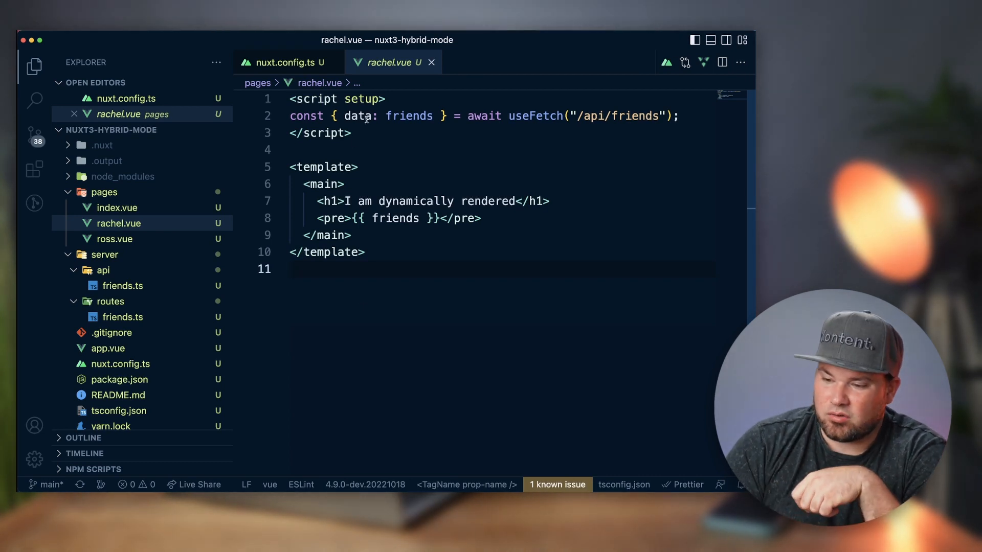
{"action": "double_click", "coordinate": [408, 116]}
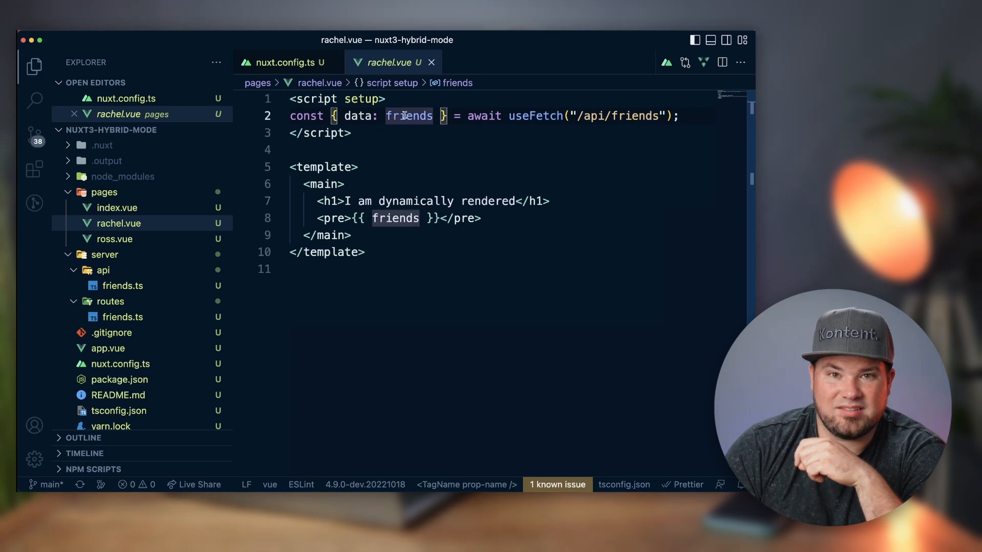
{"action": "double_click", "coordinate": [536, 116]}
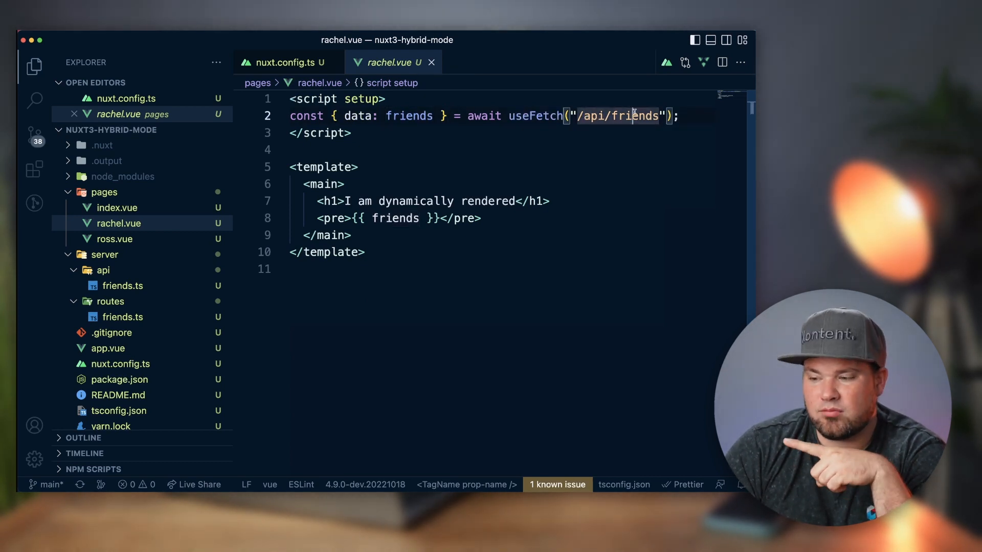
{"action": "left_click", "coordinate": [326, 167]}
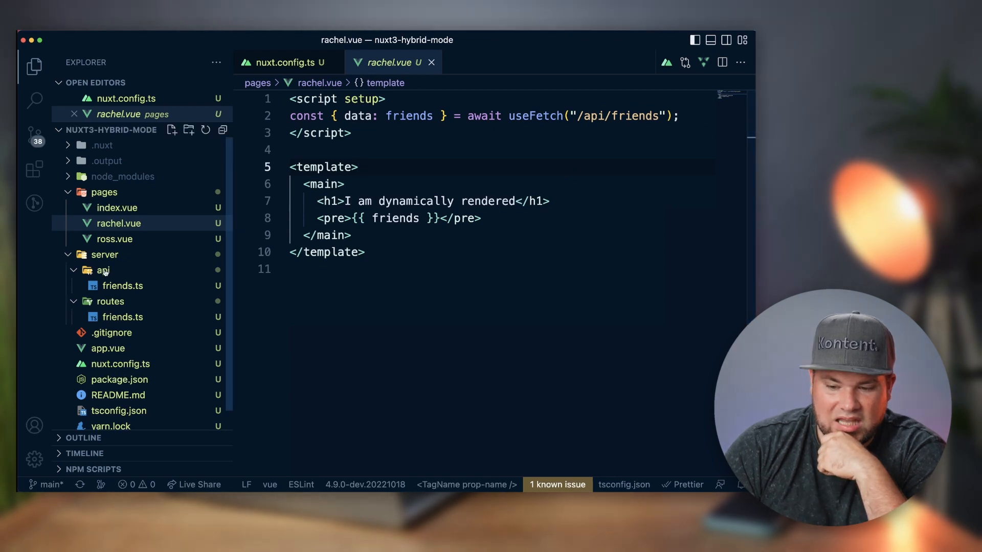
{"action": "left_click", "coordinate": [122, 286]}
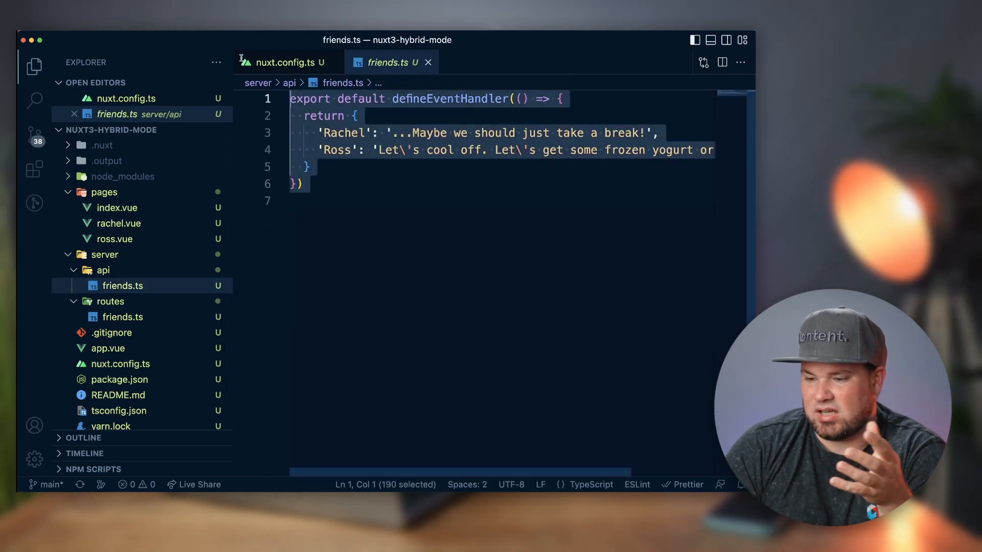
- Open server/routes/friends.ts, the handler returning Rachel and Ross quotes
{"action": "left_click", "coordinate": [306, 167]}
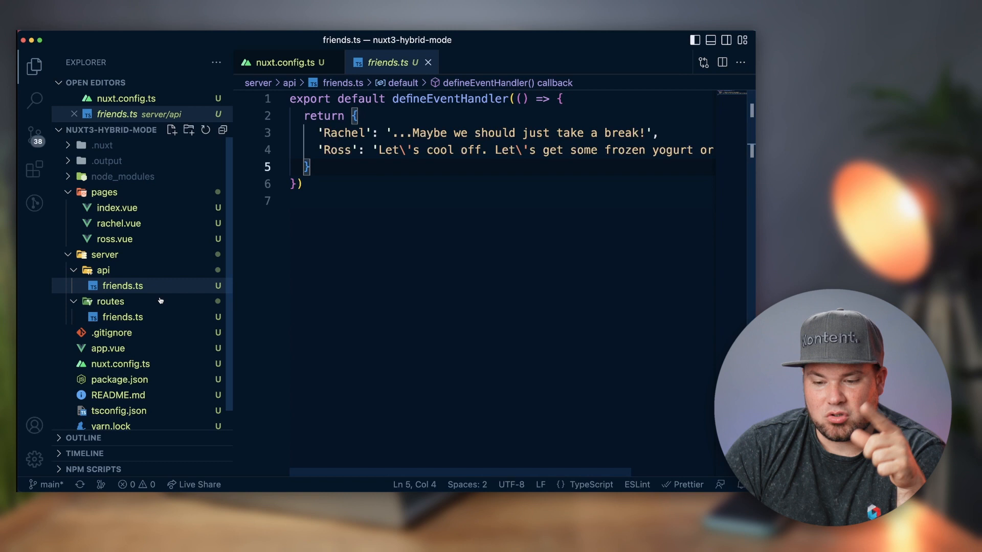
{"action": "left_click", "coordinate": [122, 317]}
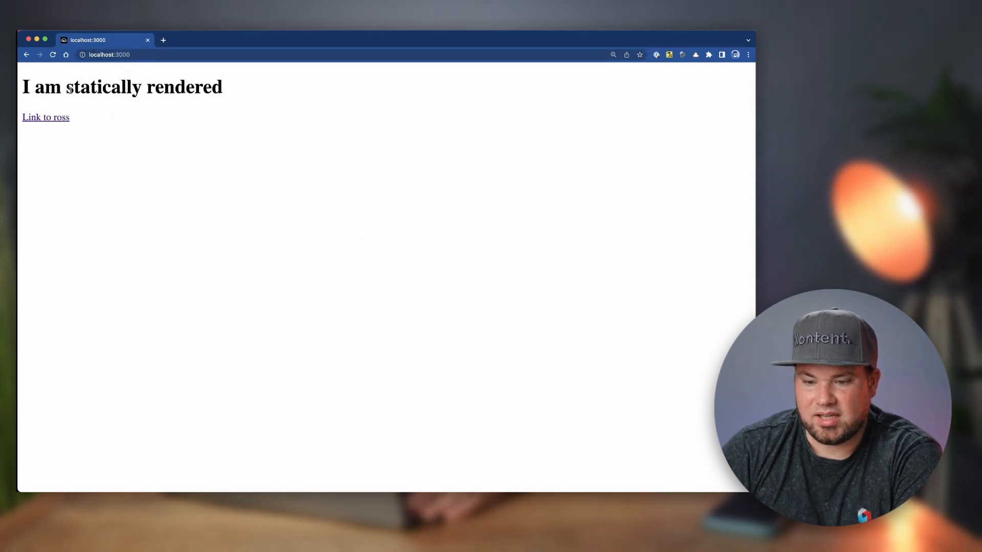
- In the browser, visit the ross page, then /rachel, then edit the address toward /api/friends
{"action": "left_click", "coordinate": [45, 117]}
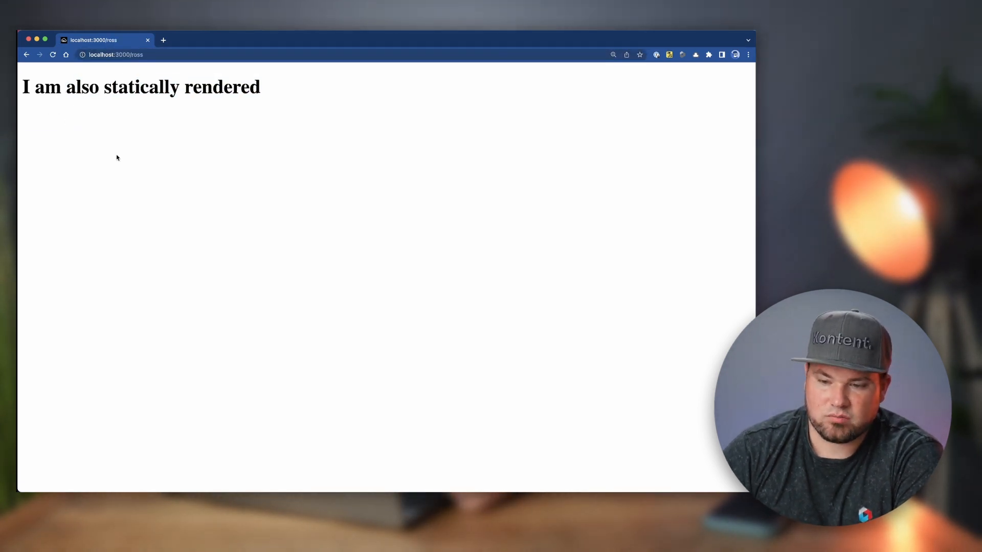
{"action": "left_click", "coordinate": [116, 55]}
{"action": "type", "text": "achel"}
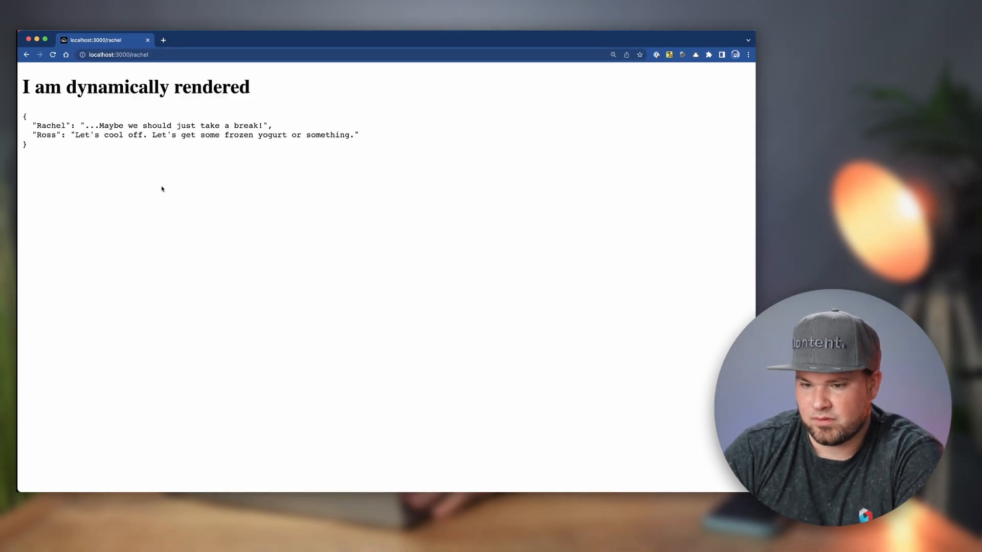
{"action": "mouse_move", "coordinate": [182, 160]}
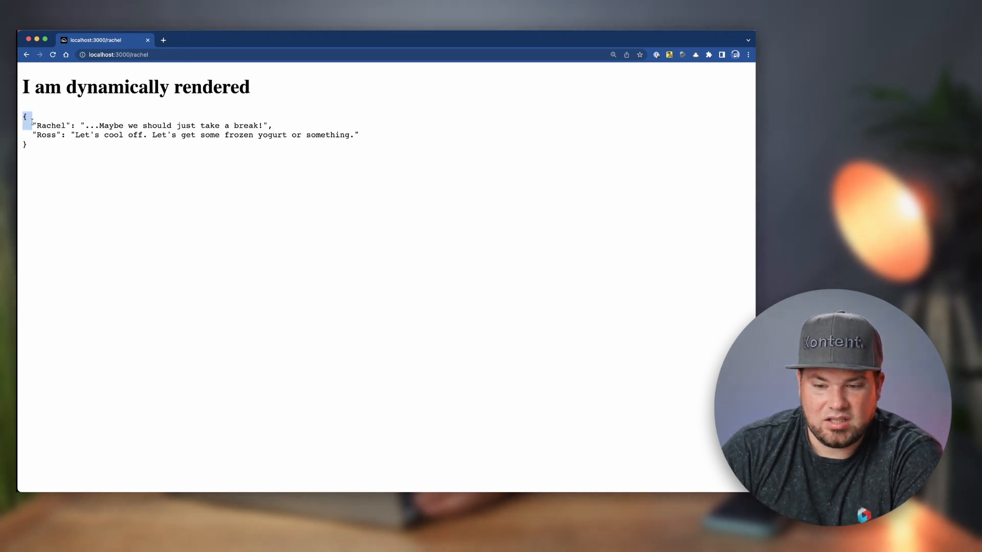
{"action": "left_click", "coordinate": [119, 54]}
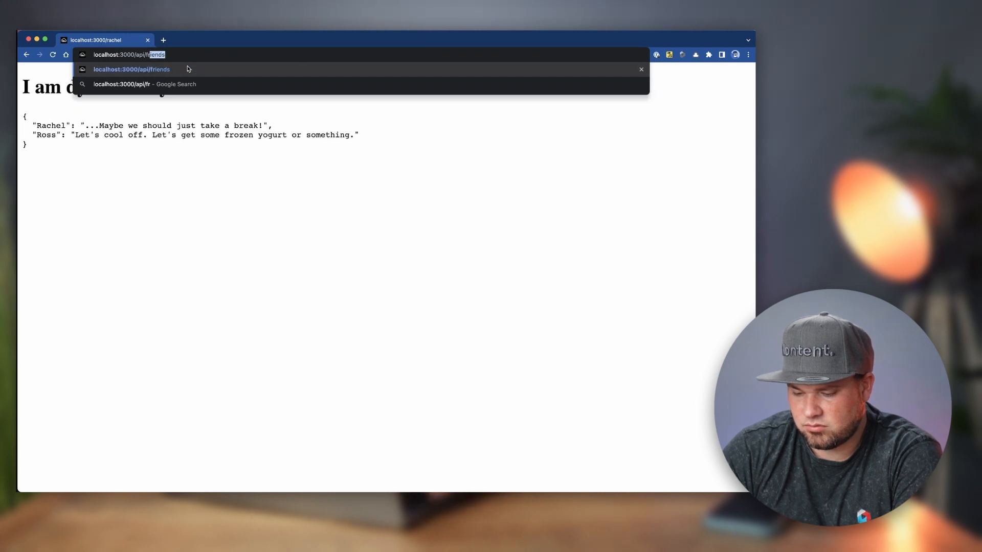
{"action": "key", "text": "Backspace"}
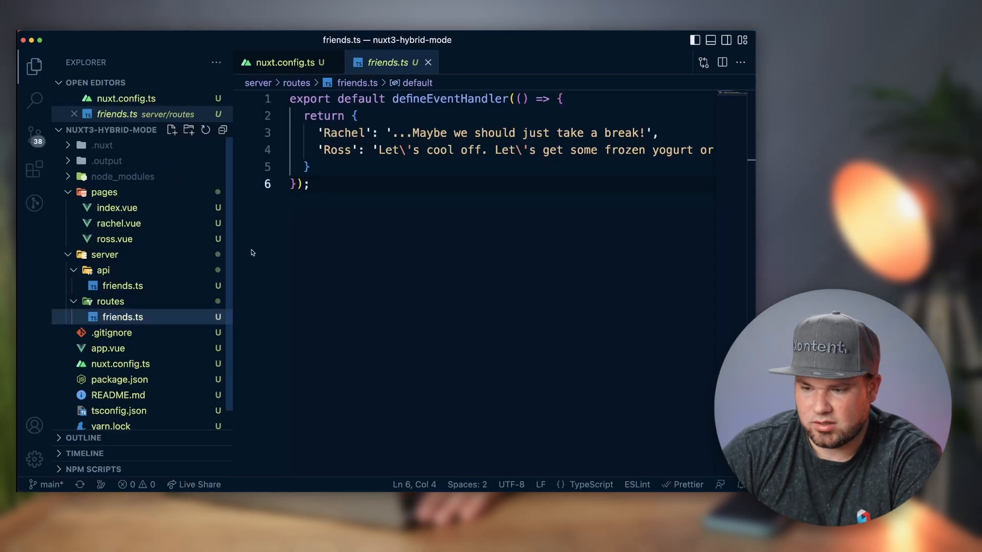
- Reopen server/api/friends.ts in the Explorer
{"action": "left_click", "coordinate": [122, 286]}
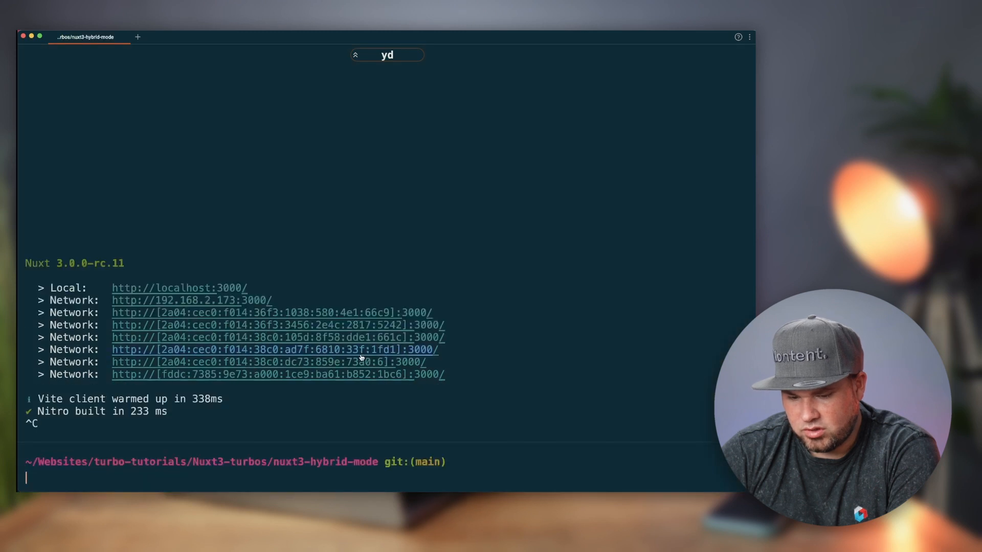
- Run 'yarn build' to produce a production build of the project
{"action": "type", "text": "yarn build"}
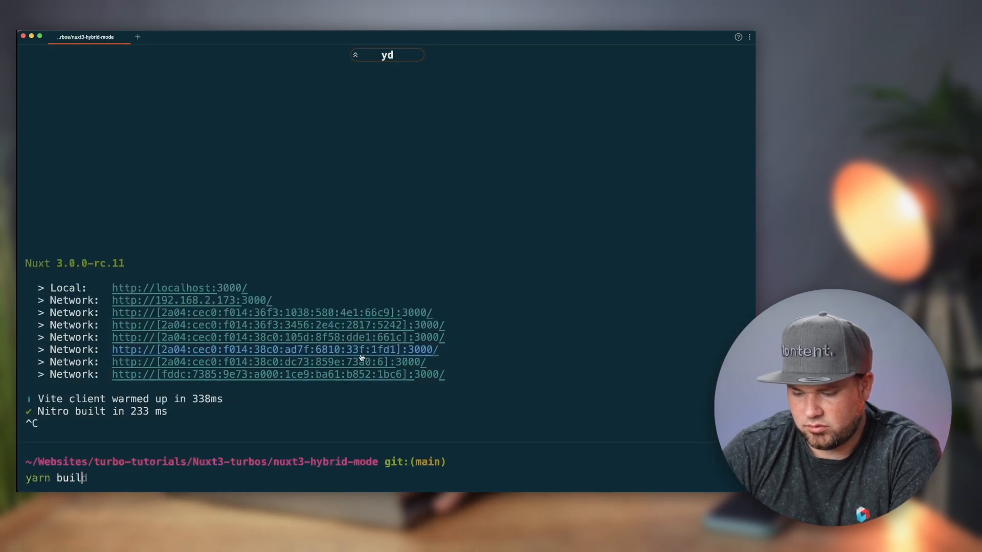
{"action": "key", "text": "Return"}
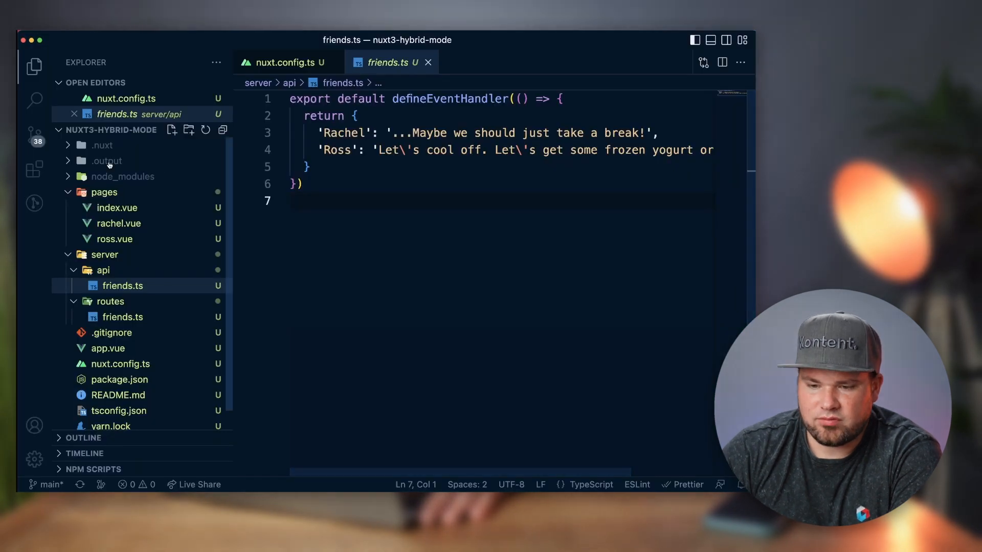
- Browse .output/public and open the prerendered index.html and ross/index.html
{"action": "left_click", "coordinate": [106, 160]}
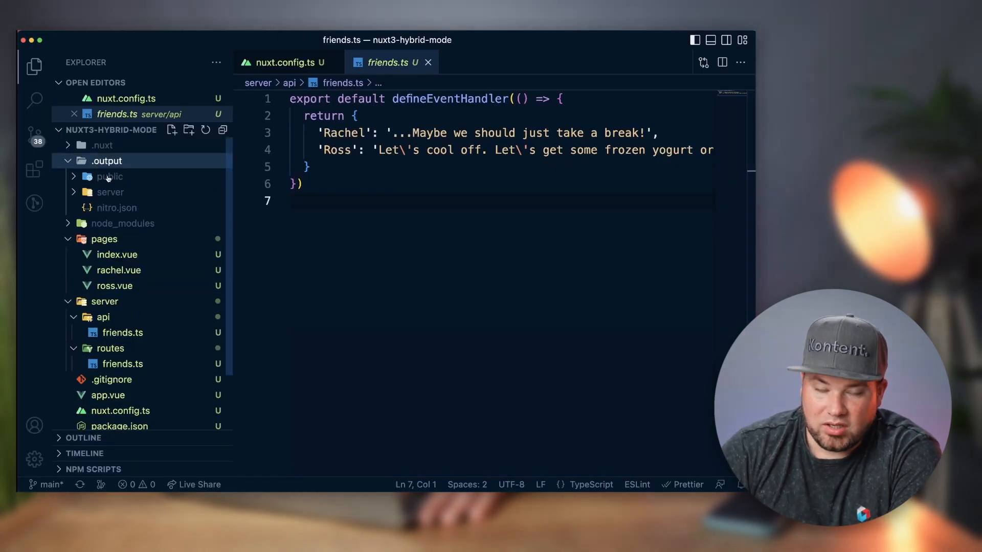
{"action": "left_click", "coordinate": [109, 177]}
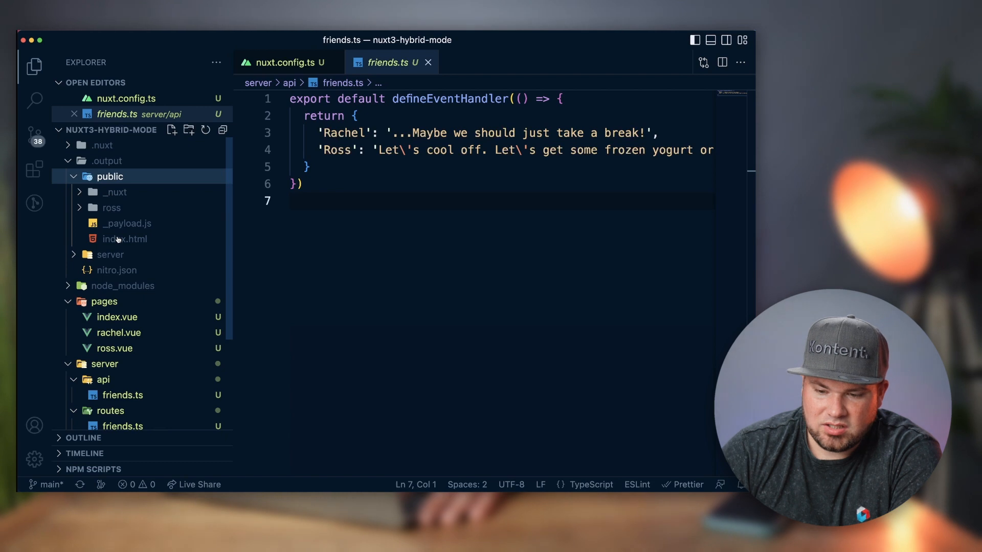
{"action": "left_click", "coordinate": [125, 239]}
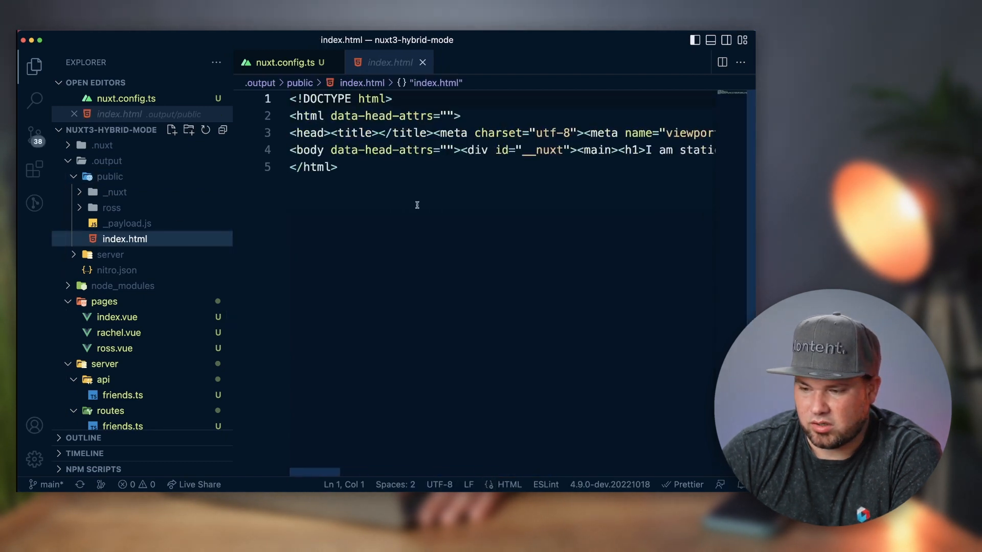
{"action": "left_click", "coordinate": [551, 150]}
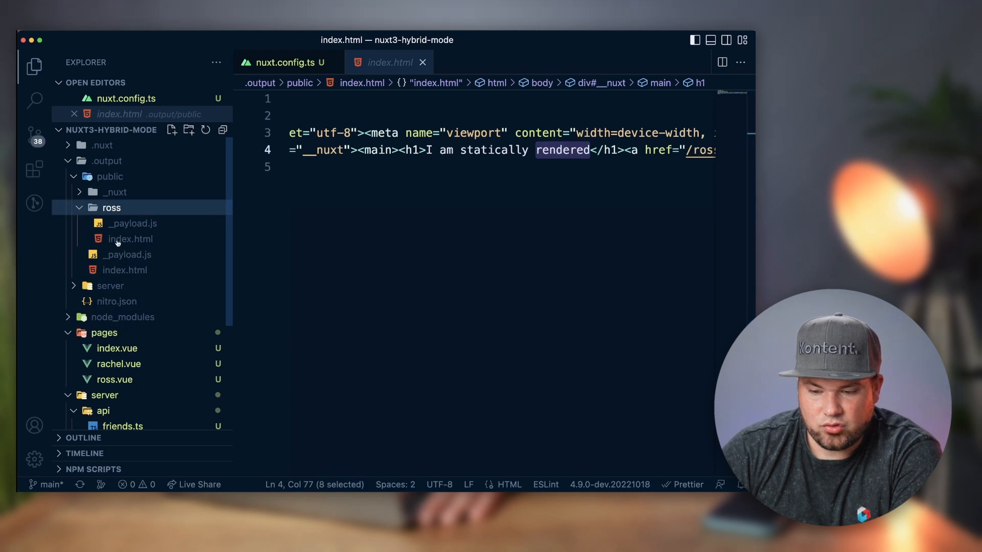
{"action": "left_click", "coordinate": [131, 238]}
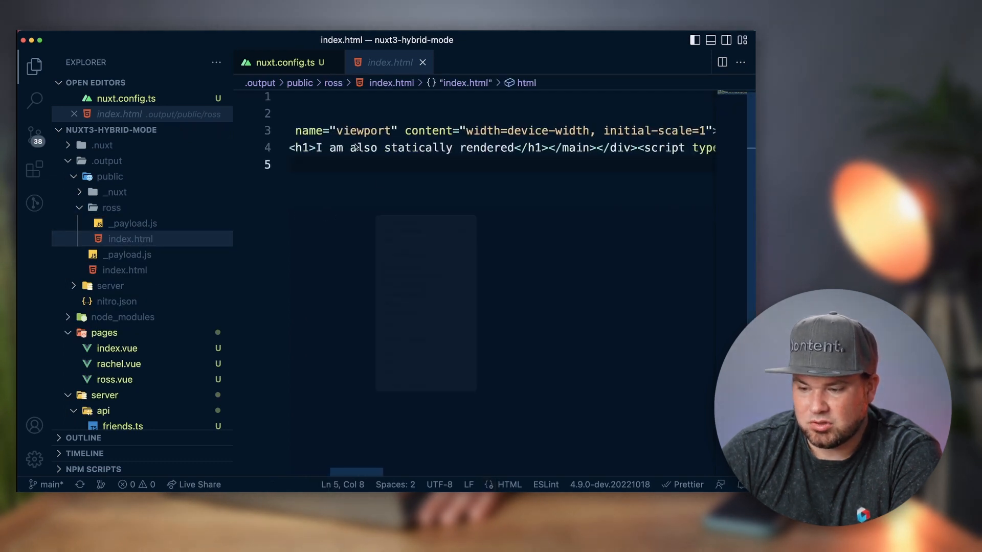